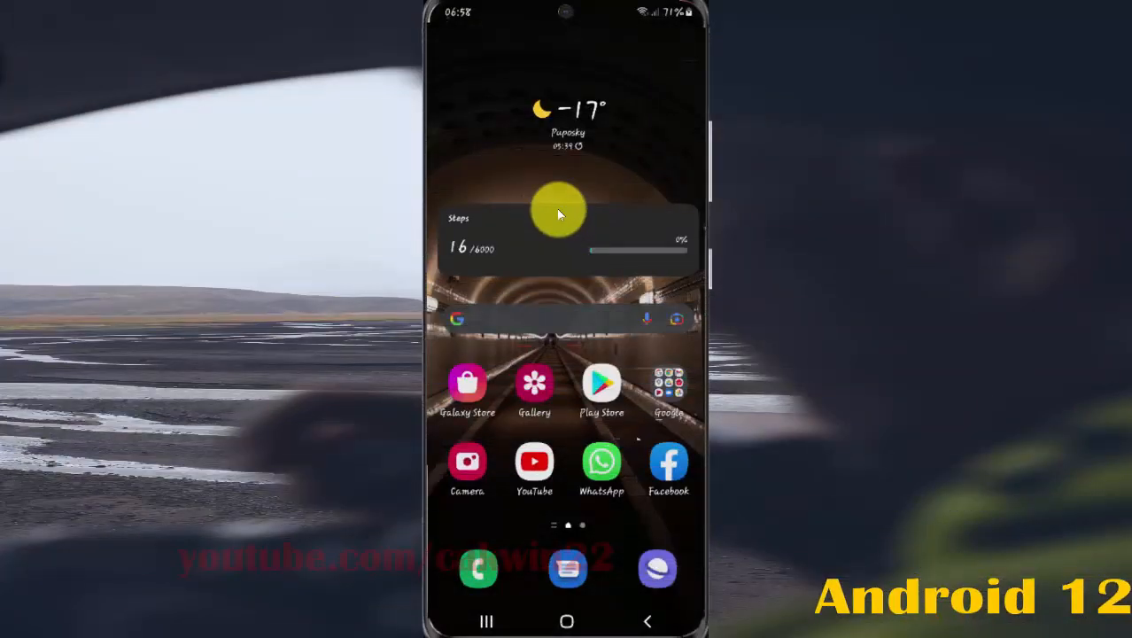
{"action": "mouse_move", "coordinate": [567, 193]}
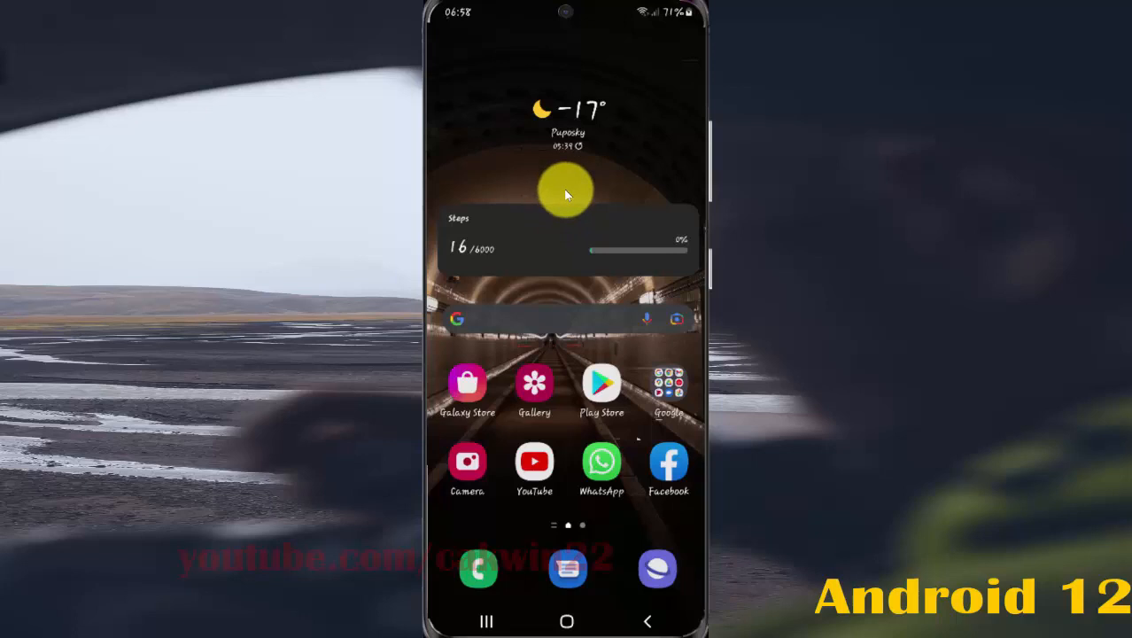
{"action": "mouse_move", "coordinate": [578, 191]}
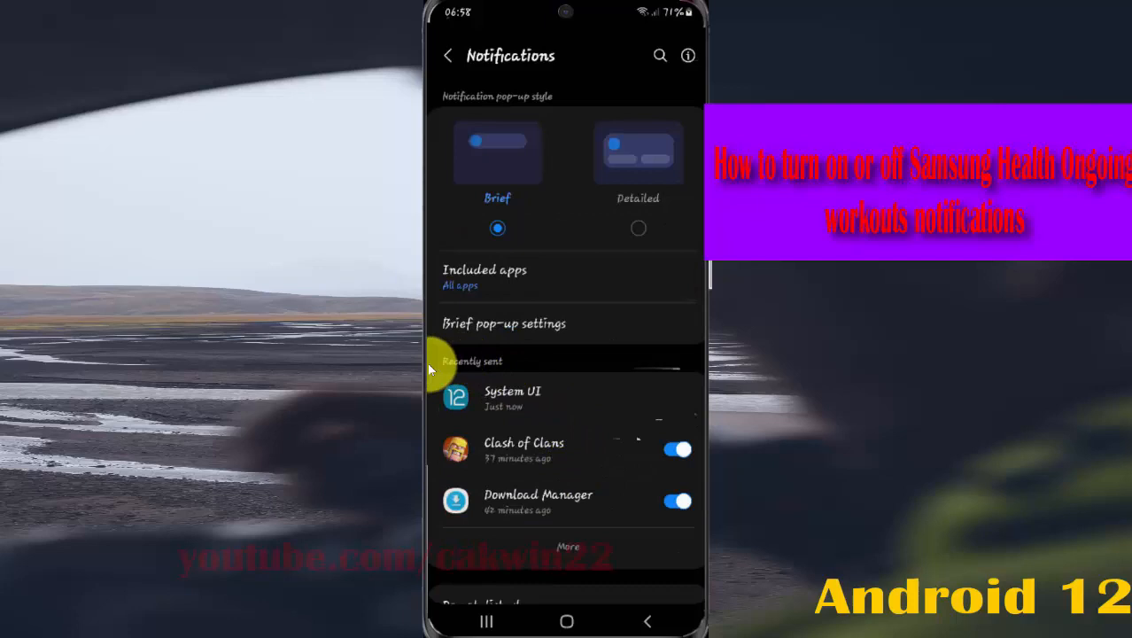
{"action": "mouse_move", "coordinate": [492, 425]}
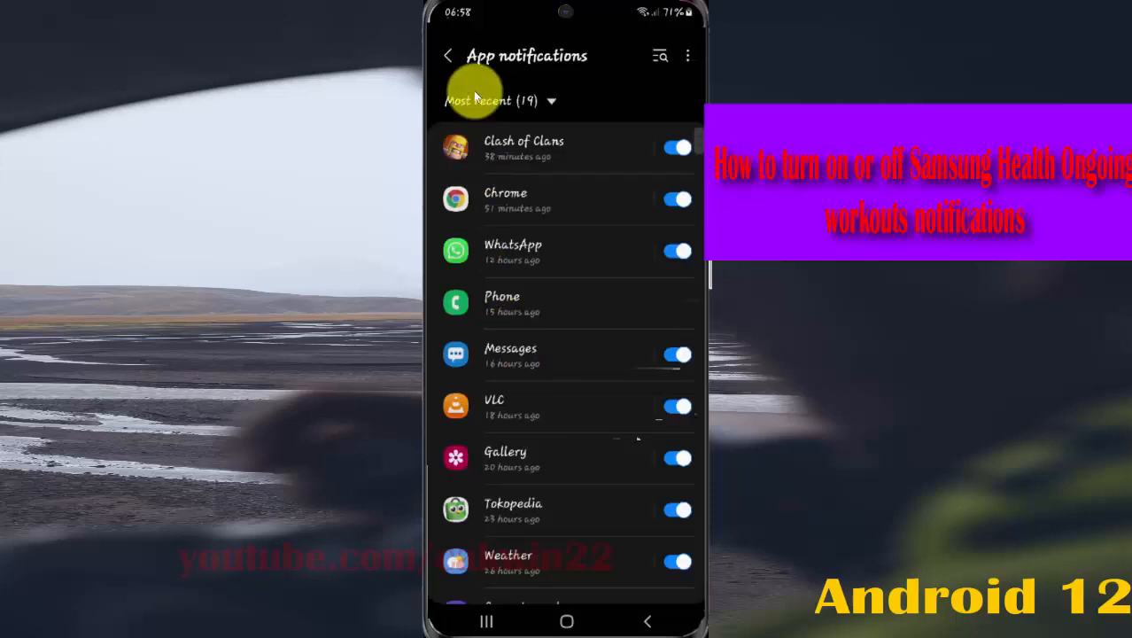
Change the App notifications filter from 'Most recent' to 'All', listing all 134 apps
{"action": "left_click", "coordinate": [499, 100]}
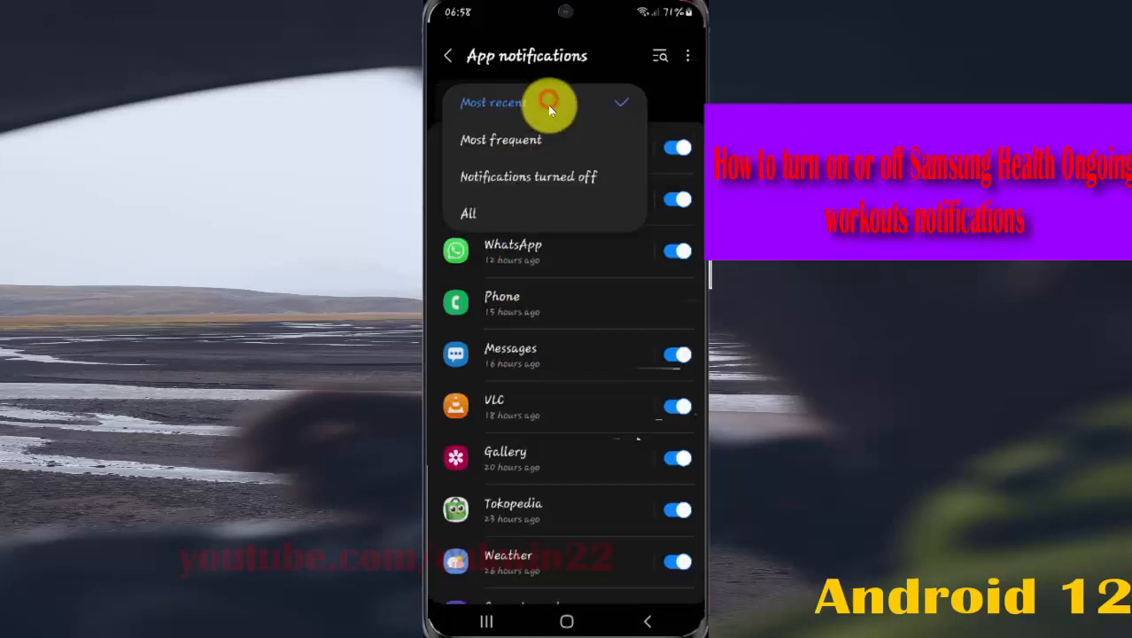
{"action": "left_click", "coordinate": [468, 212]}
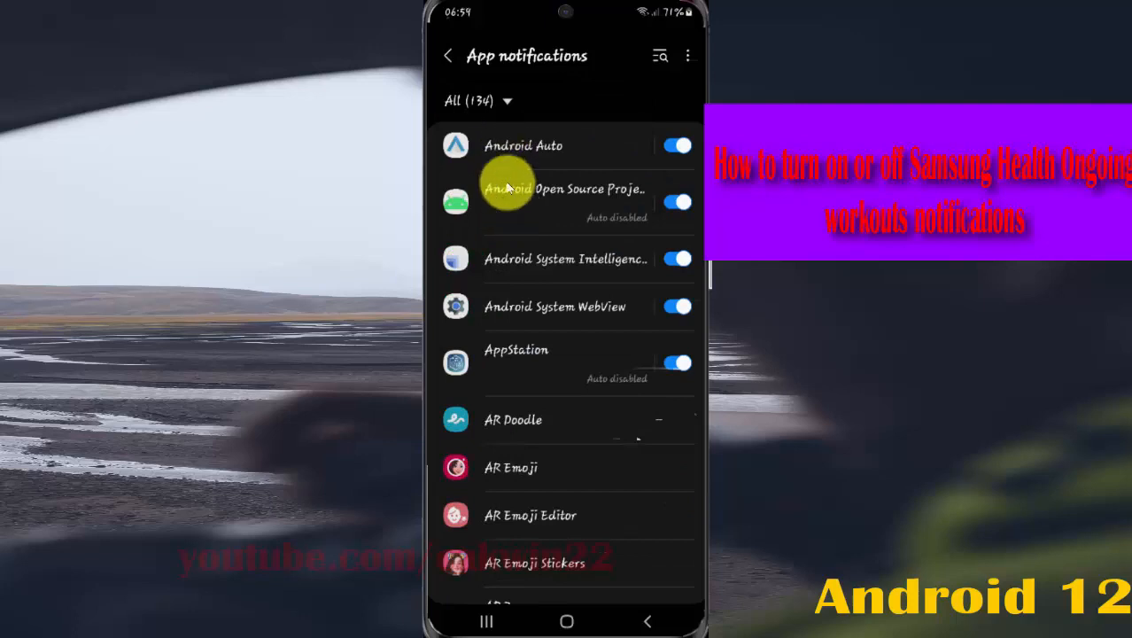
Locate Samsung Health in the alphabetical app list and go into its notification settings
{"action": "scroll", "scroll_direction": "down", "scroll_amount": 3}
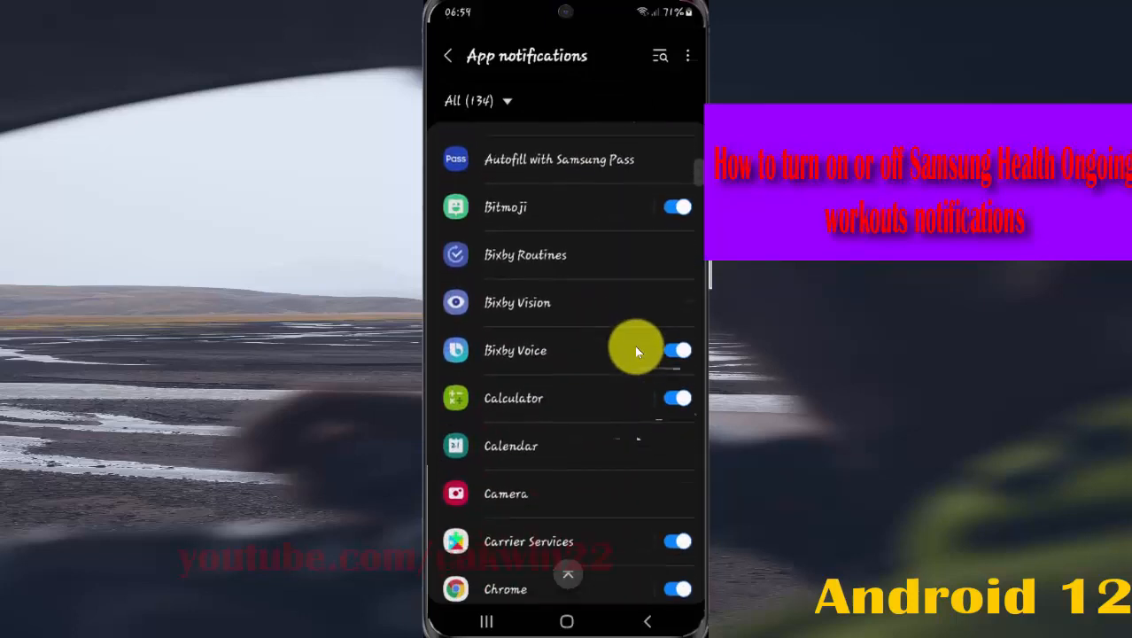
{"action": "scroll", "scroll_direction": "down", "scroll_amount": 3}
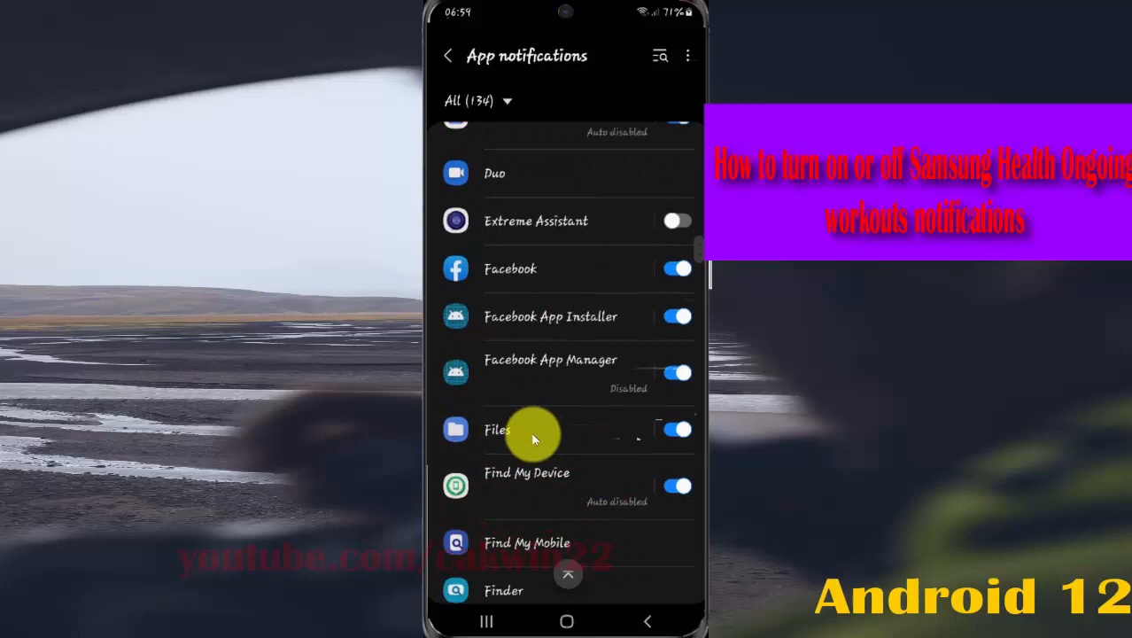
{"action": "scroll", "scroll_direction": "down", "scroll_amount": 3}
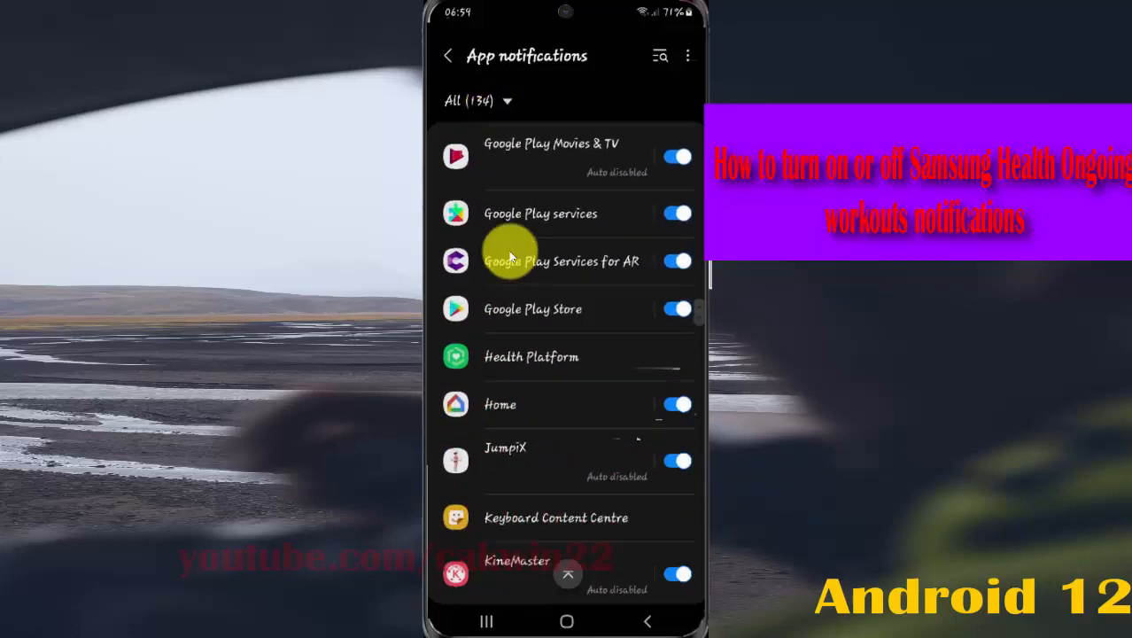
{"action": "scroll", "scroll_direction": "down", "scroll_amount": 3}
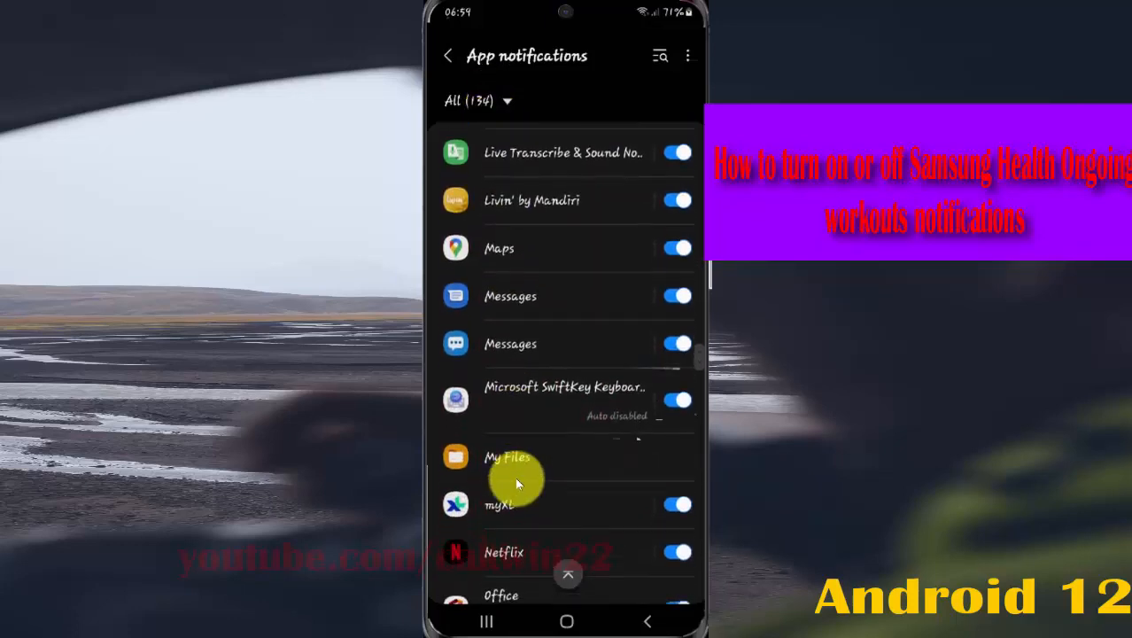
{"action": "scroll", "scroll_direction": "down", "scroll_amount": 3}
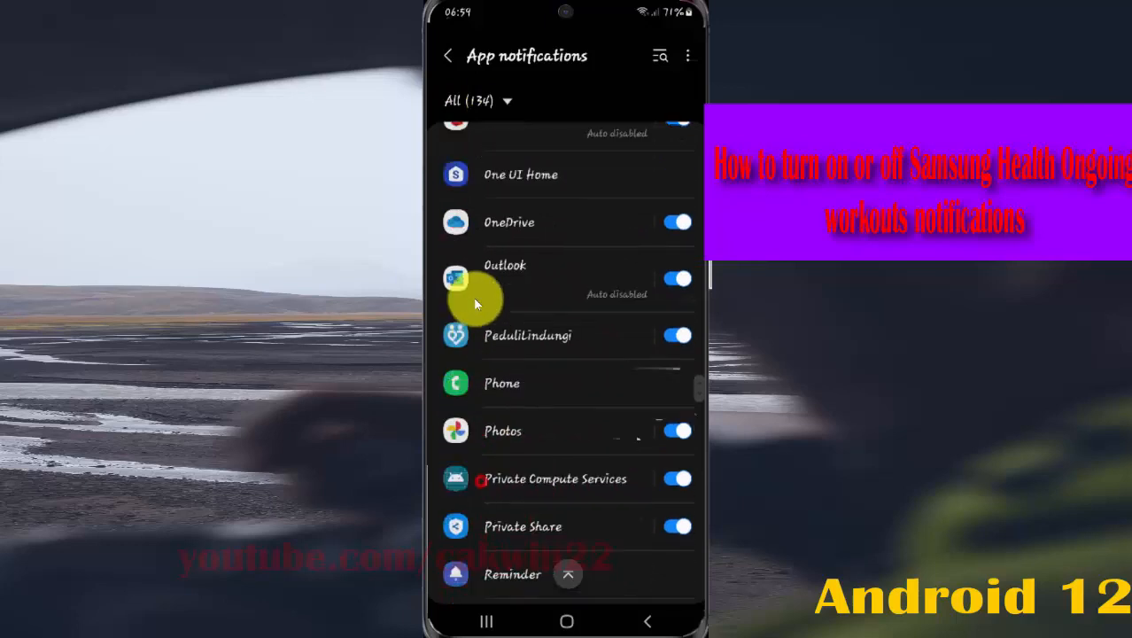
{"action": "scroll", "scroll_direction": "down", "scroll_amount": 3}
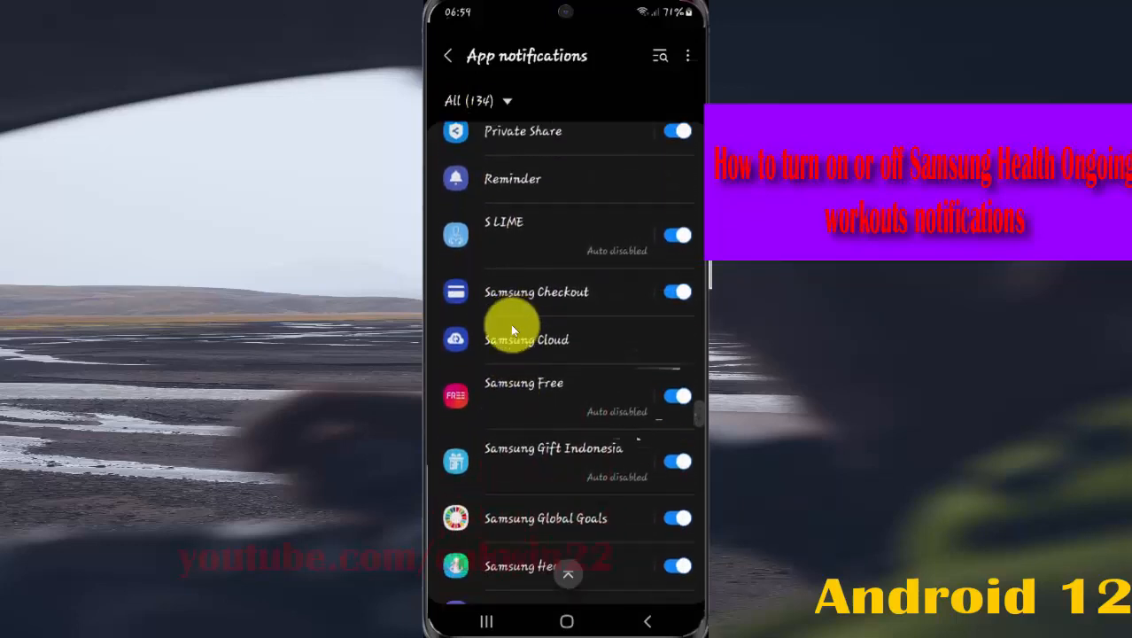
{"action": "scroll", "scroll_direction": "down", "scroll_amount": 3}
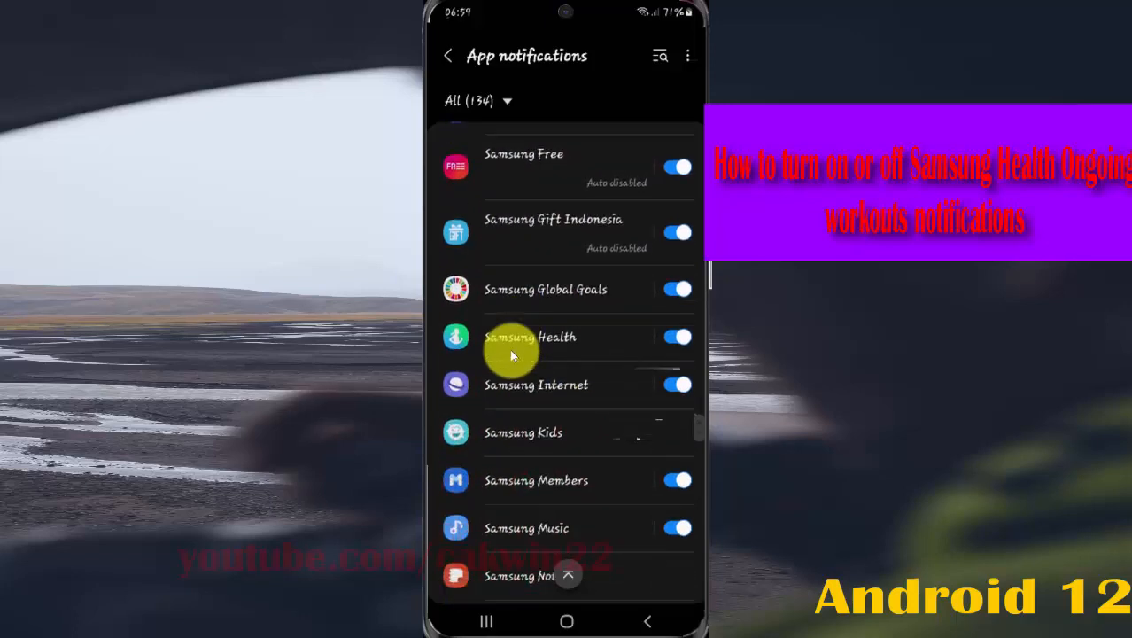
{"action": "mouse_move", "coordinate": [609, 338]}
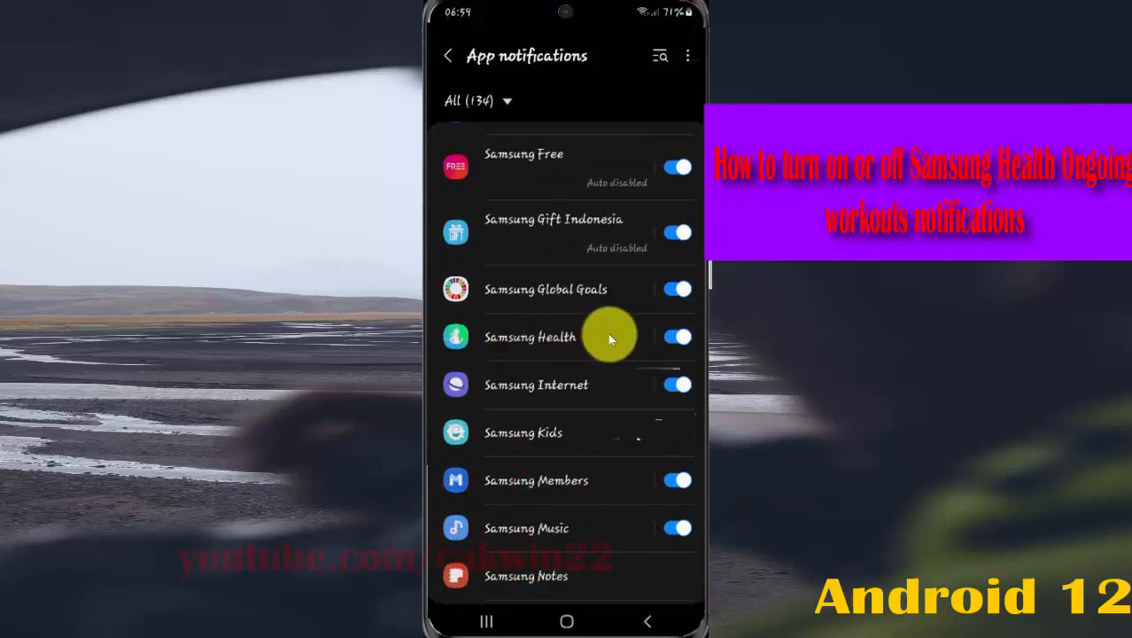
{"action": "left_click", "coordinate": [530, 337]}
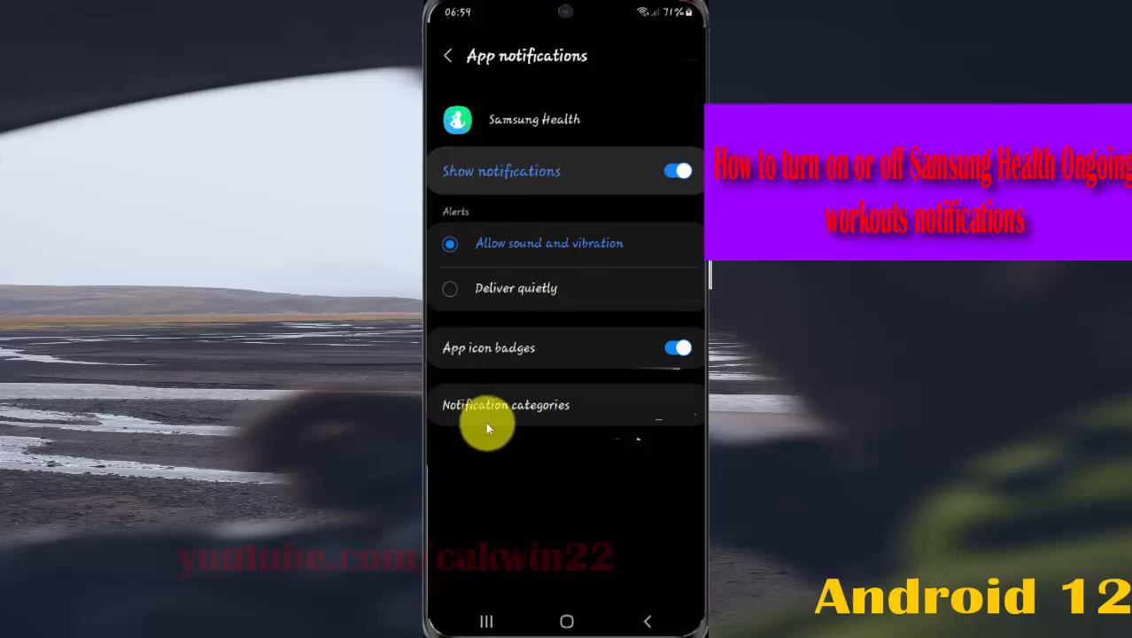
In Samsung Health's notification categories, leave the Ongoing workouts toggle switched off
{"action": "left_click", "coordinate": [507, 404]}
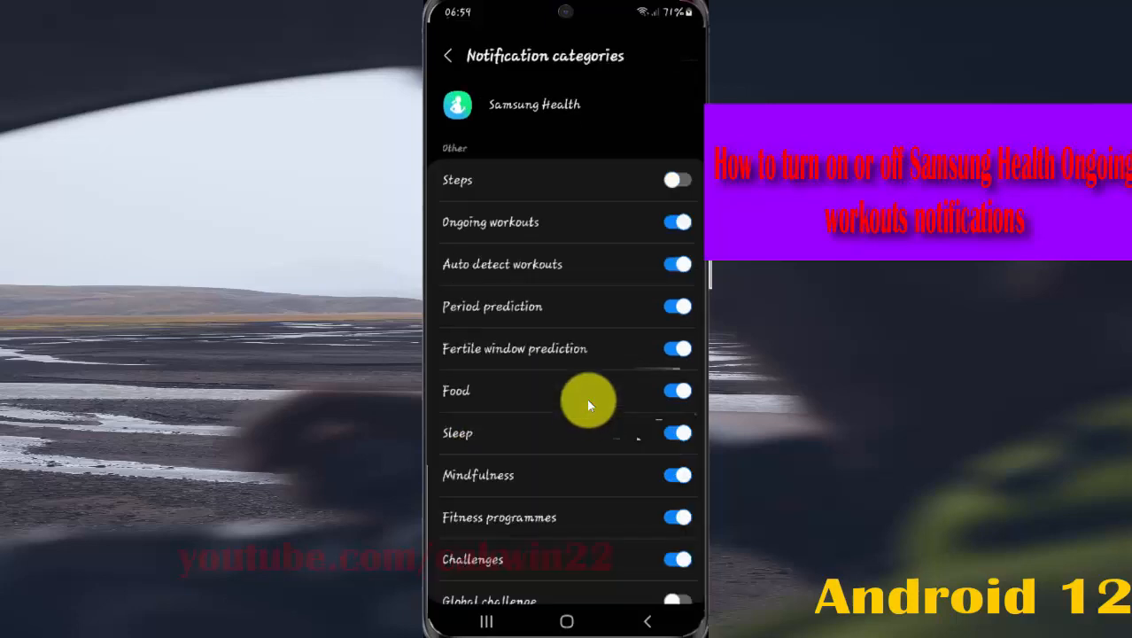
{"action": "mouse_move", "coordinate": [454, 244]}
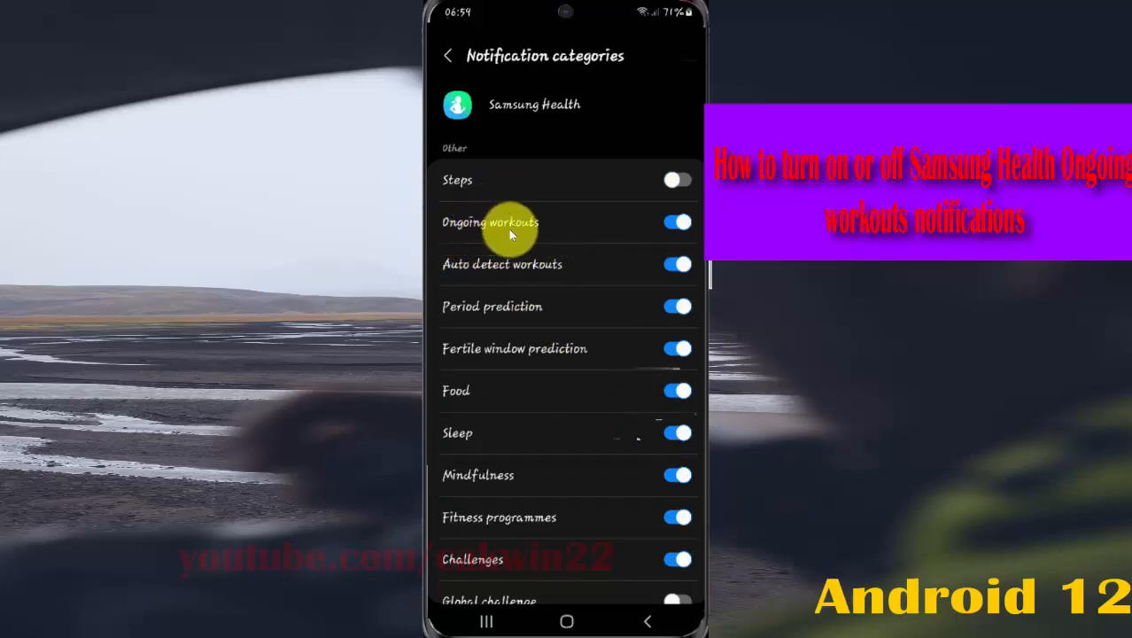
{"action": "left_click", "coordinate": [677, 223]}
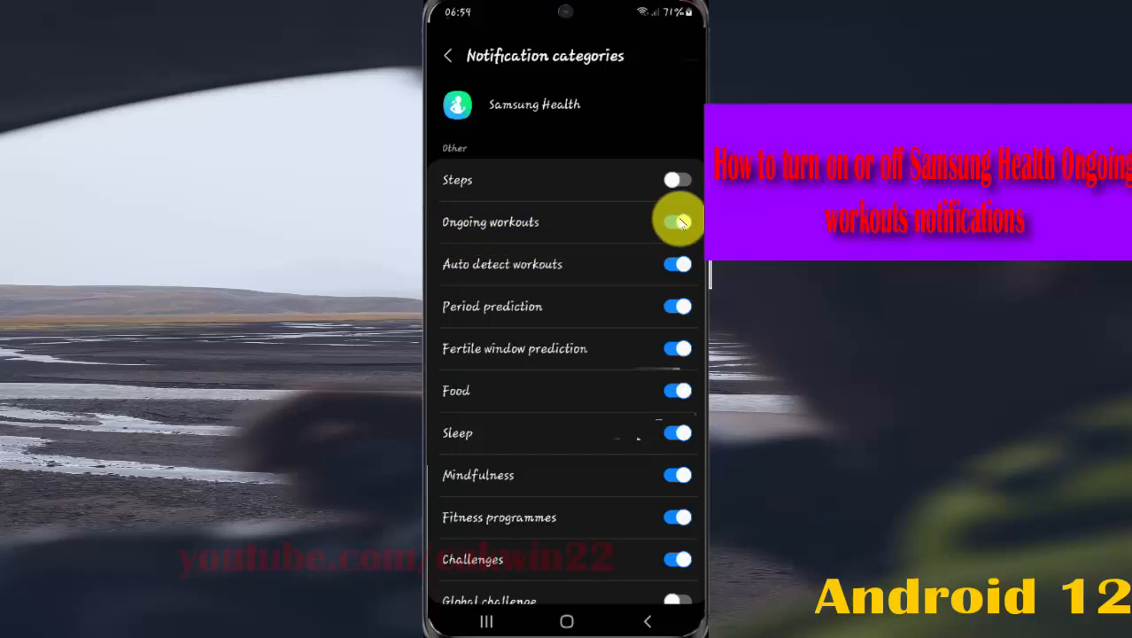
{"action": "left_click", "coordinate": [677, 224]}
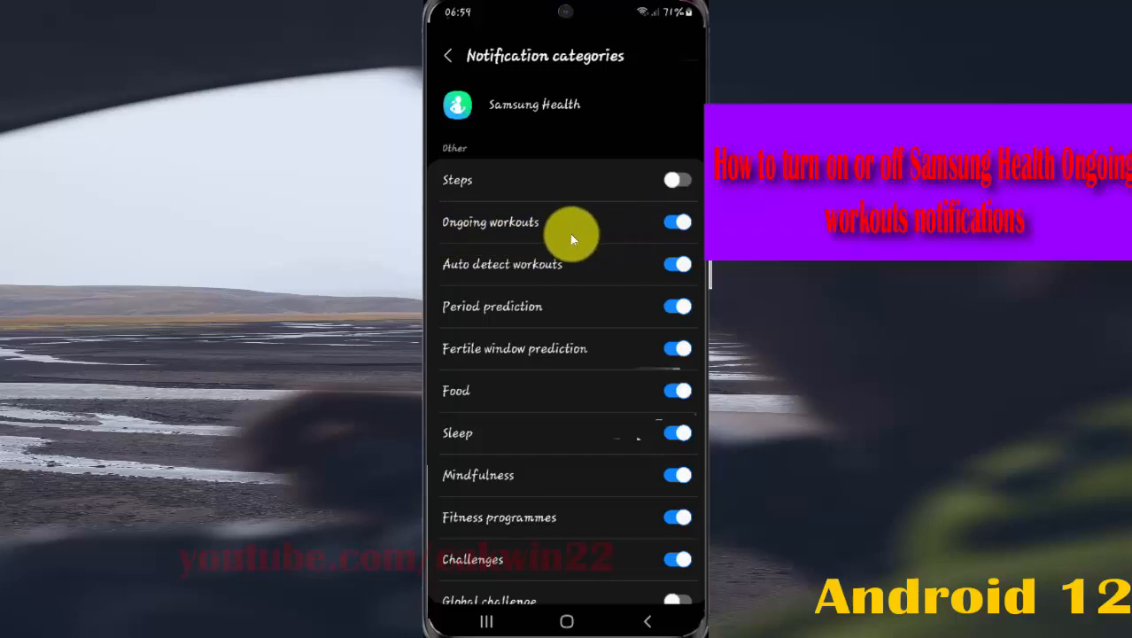
{"action": "left_click", "coordinate": [676, 221]}
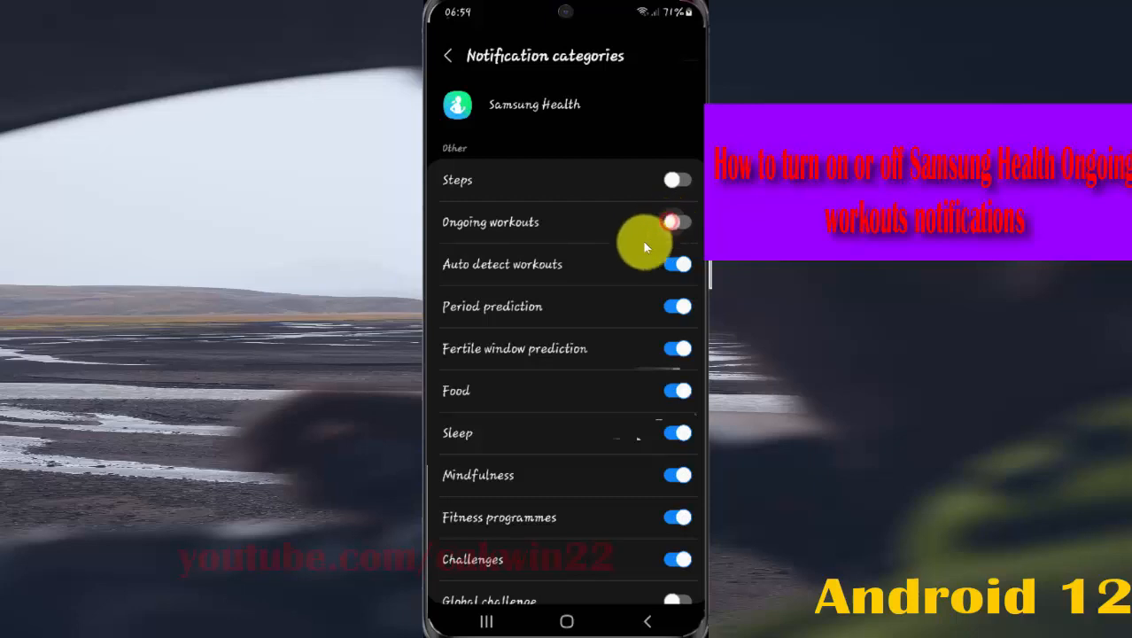
{"action": "left_click", "coordinate": [677, 224]}
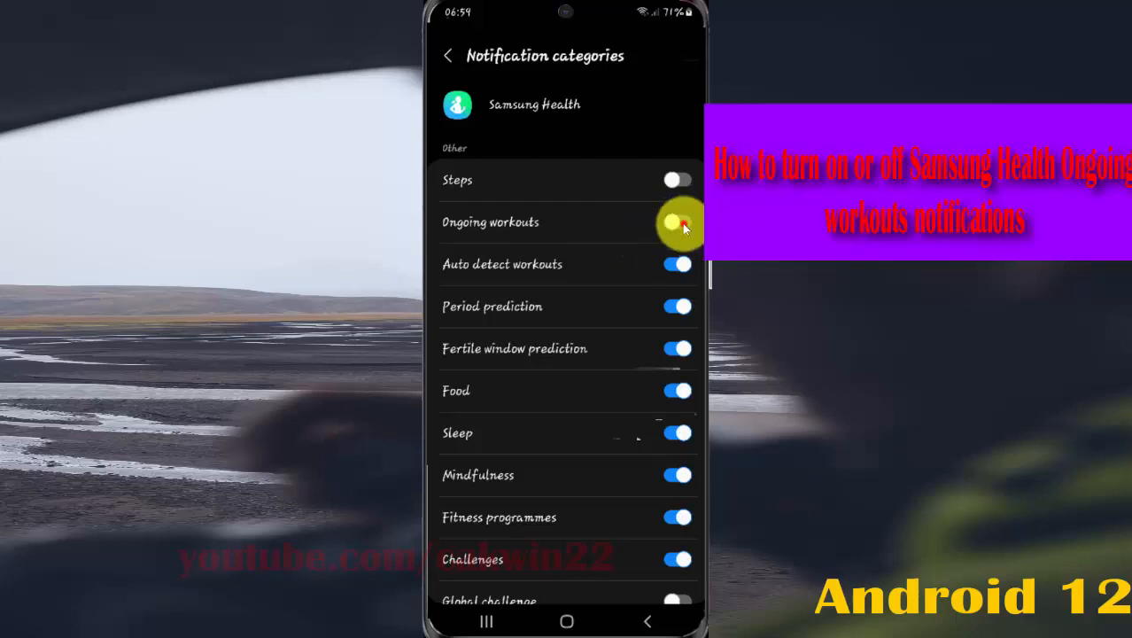
{"action": "left_click", "coordinate": [677, 223]}
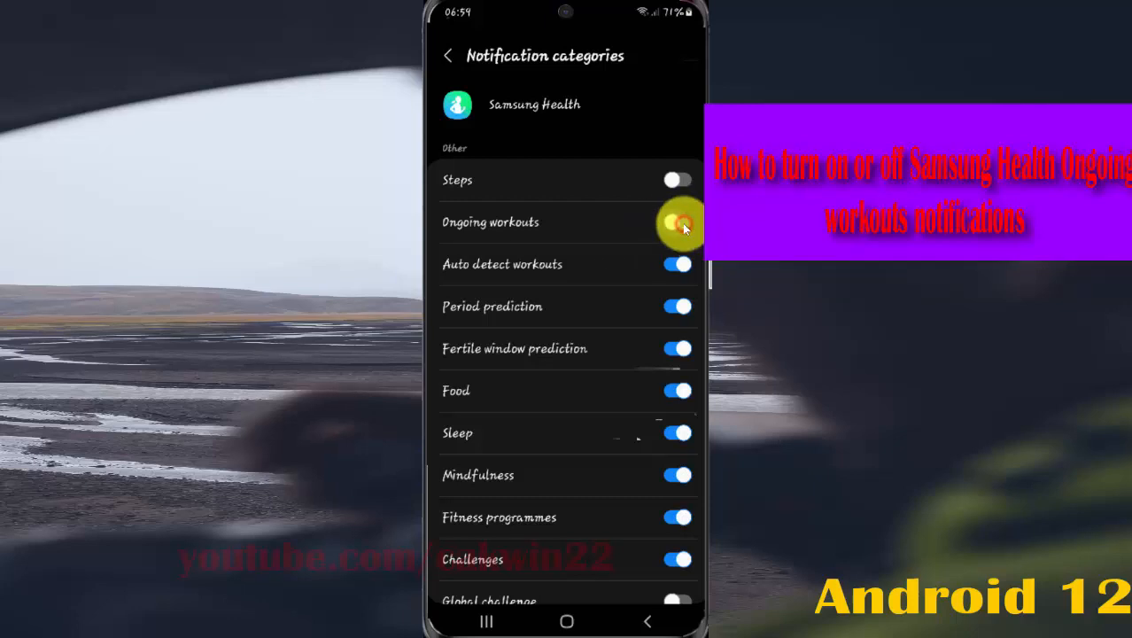
{"action": "left_click", "coordinate": [677, 224]}
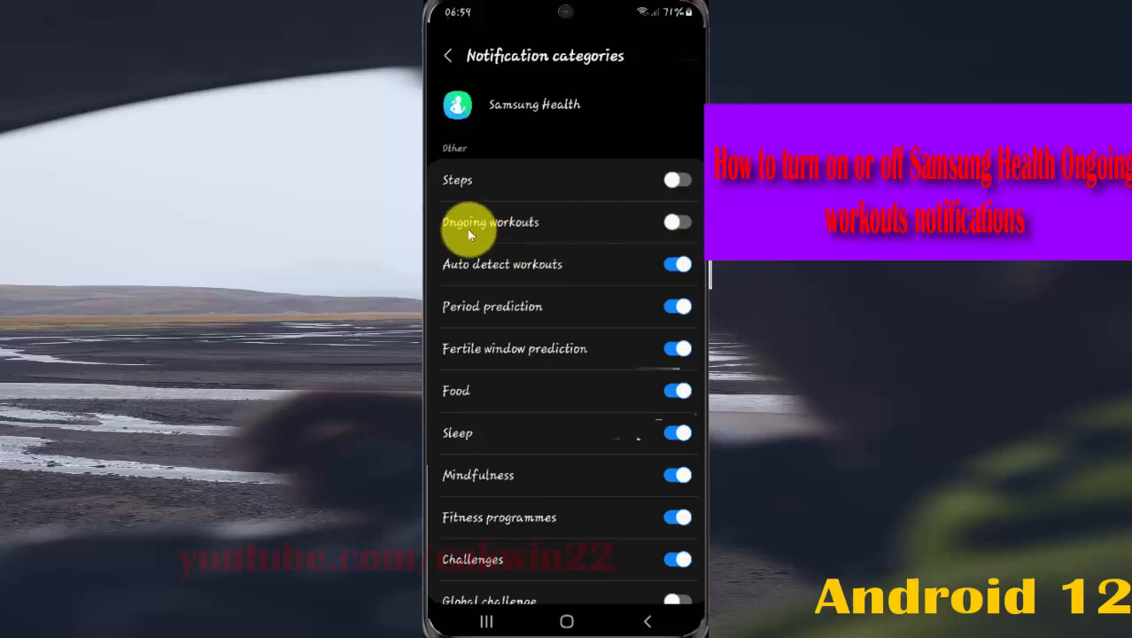